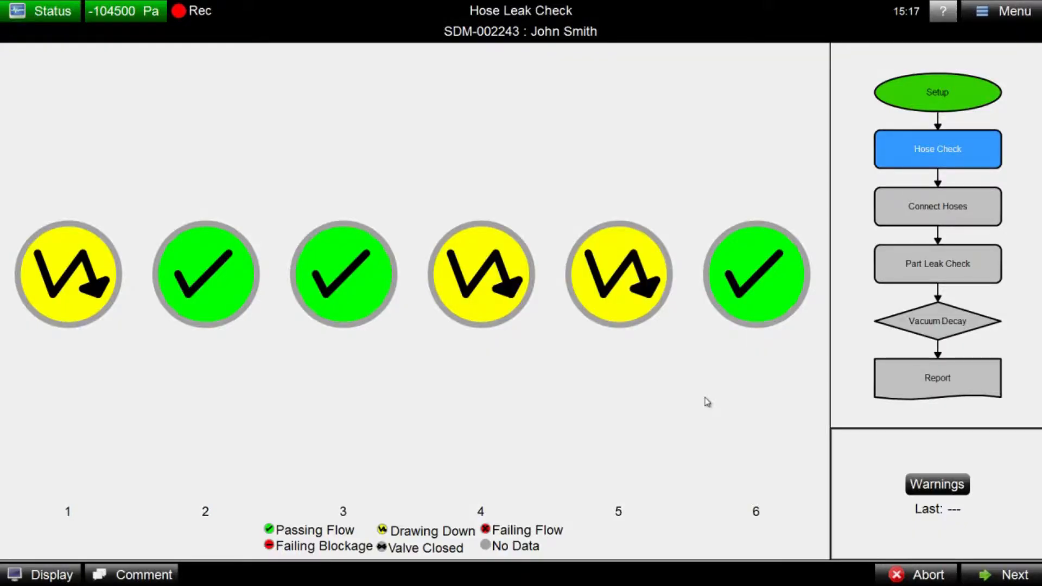
- Go back to Run Setup and expand the Tool/Configuration list showing Hat Stringer Demo, Convergent Part and S-Tool
left_click(1007, 574)
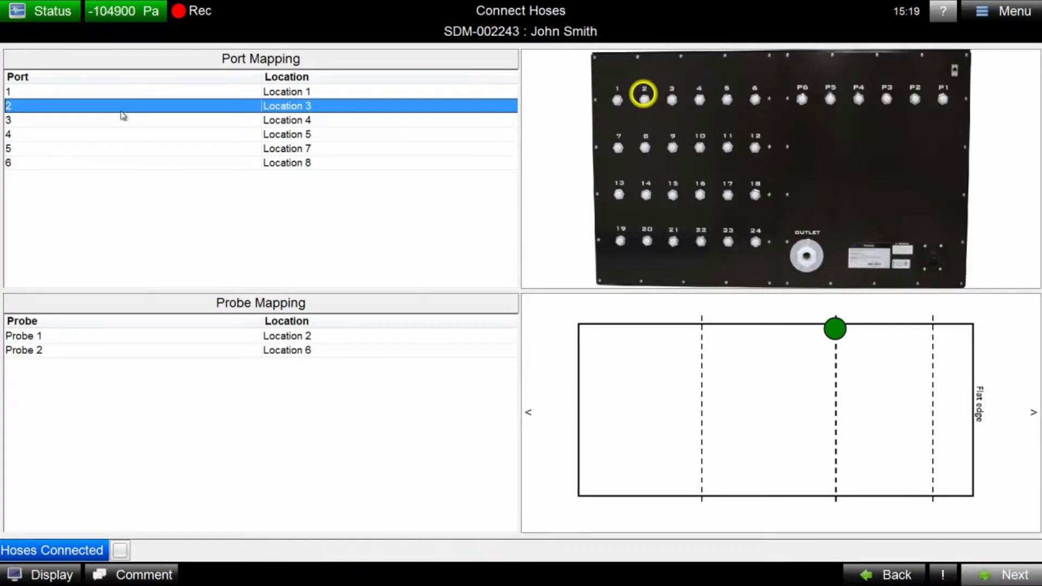
left_click(1013, 575)
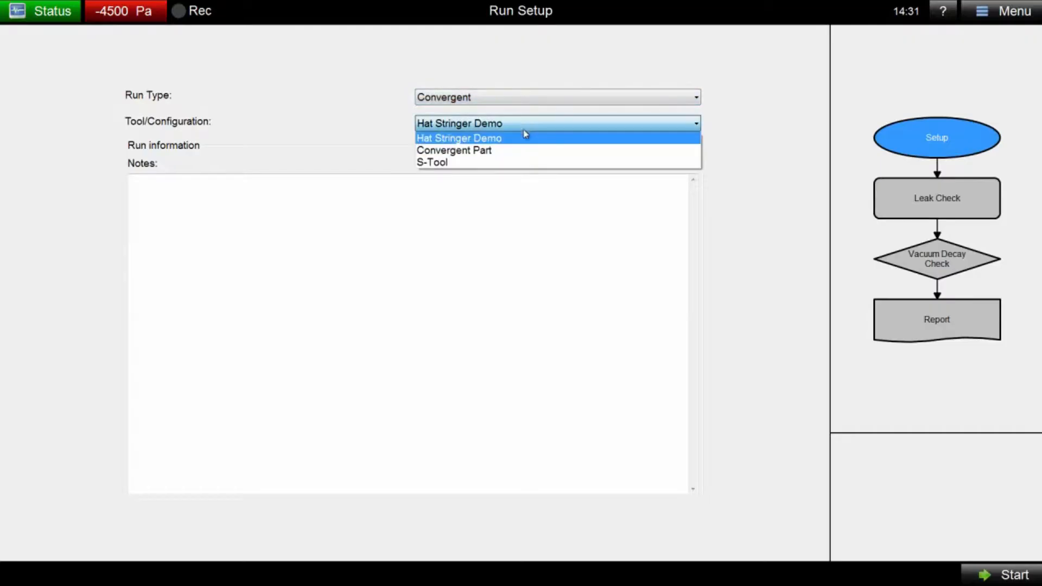
- Choose the S-Tool configuration and start the run into the Hose Check stage
left_click(432, 162)
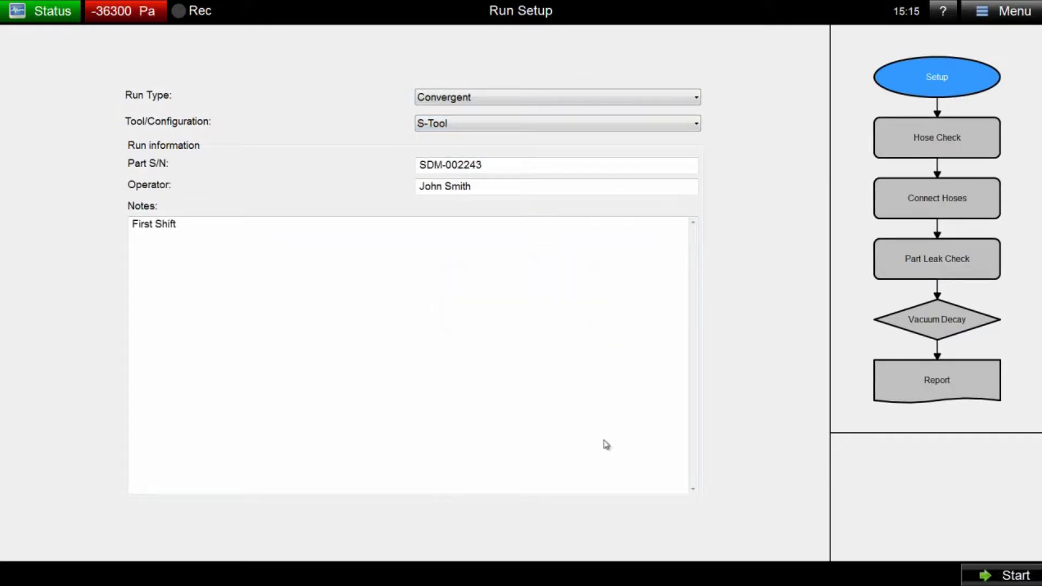
left_click(1005, 575)
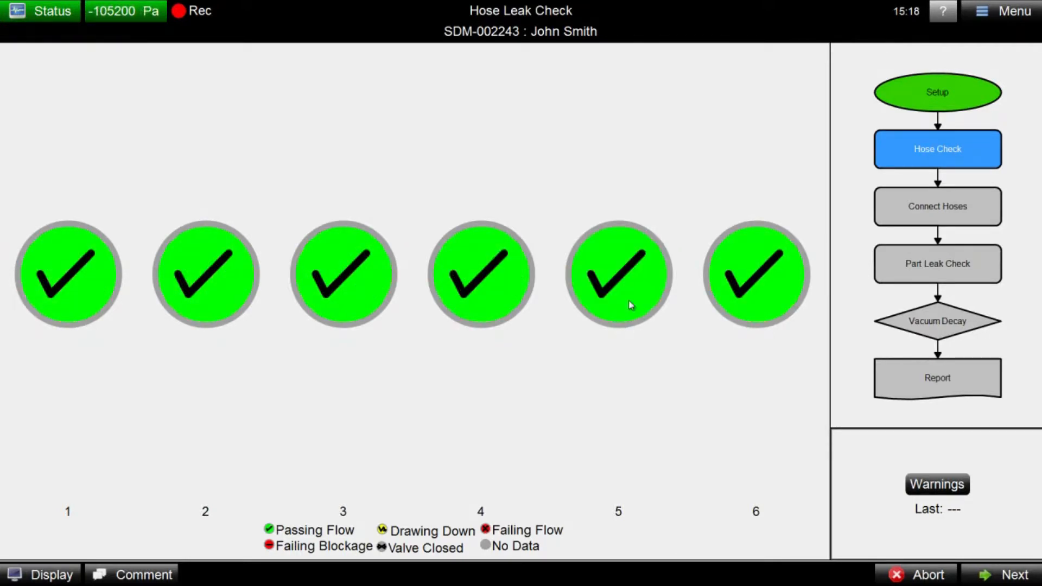
- Advance through Connect Hoses to Part Leak Check, then show the Troubleshoot Leaks flow-versus-time plot
left_click(1013, 574)
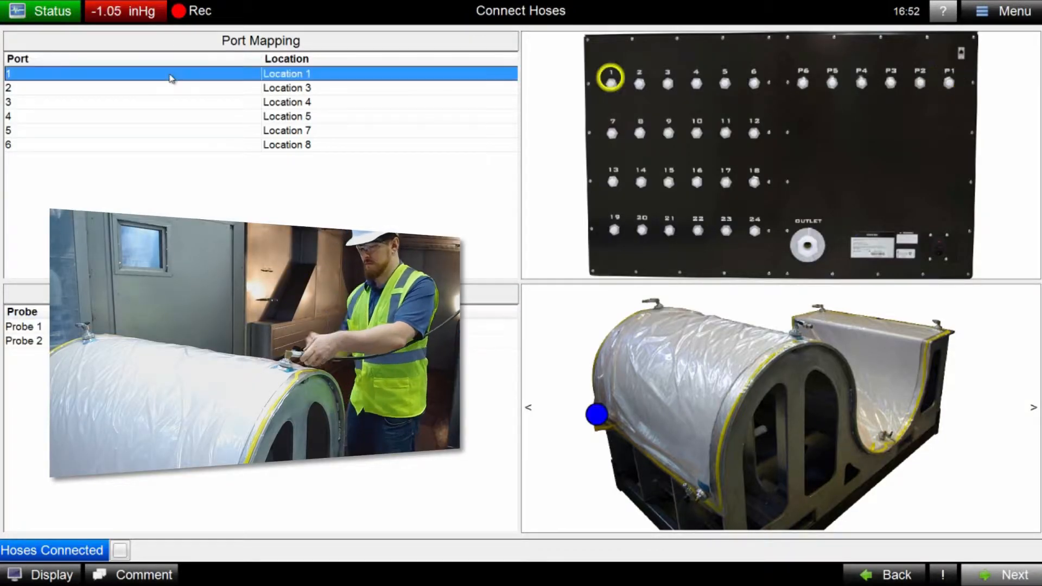
left_click(1013, 574)
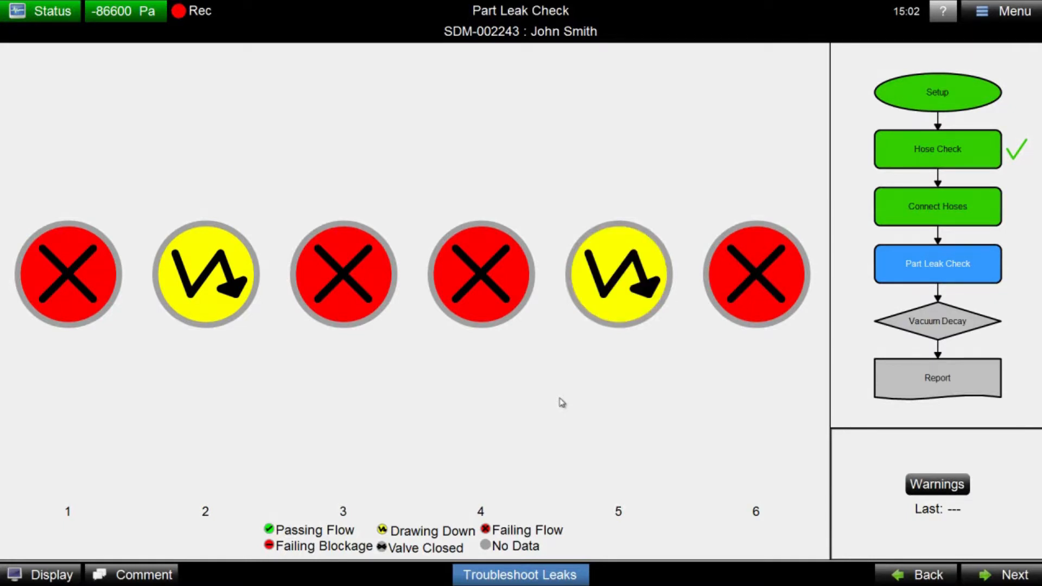
left_click(519, 574)
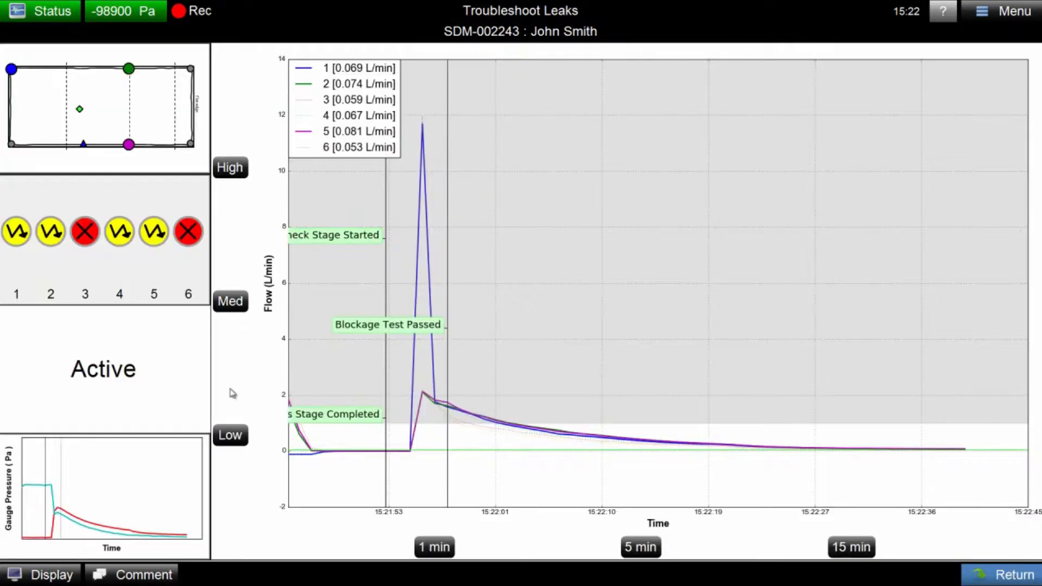